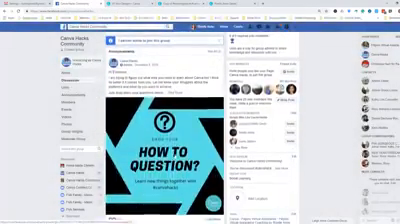
scroll("down", 3)
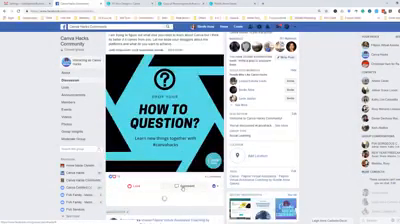
scroll("down", 3)
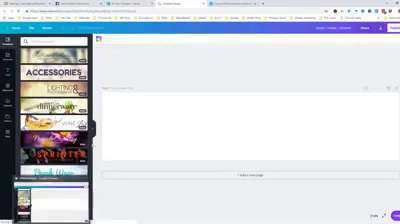
scroll("down", 3)
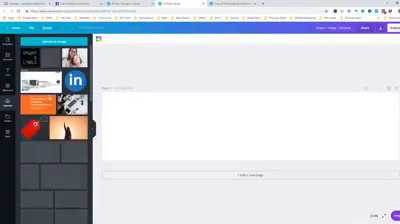
scroll("down", 3)
type("g")
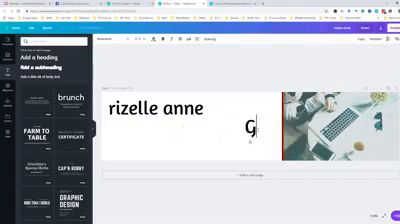
type("alvez")
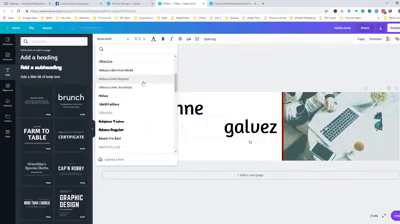
scroll("down", 3)
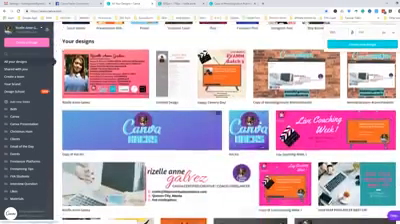
scroll("down", 3)
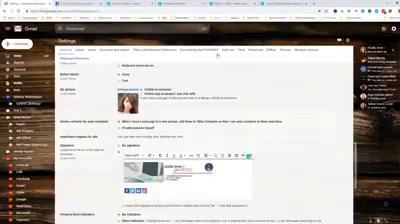
scroll("down", 3)
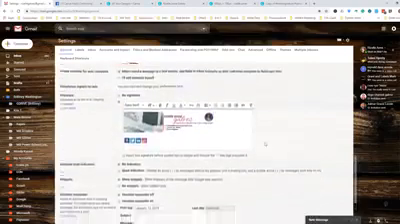
scroll("down", 3)
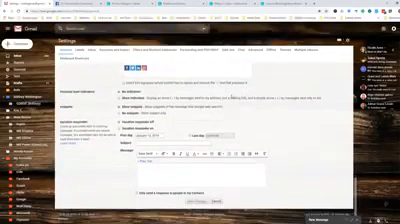